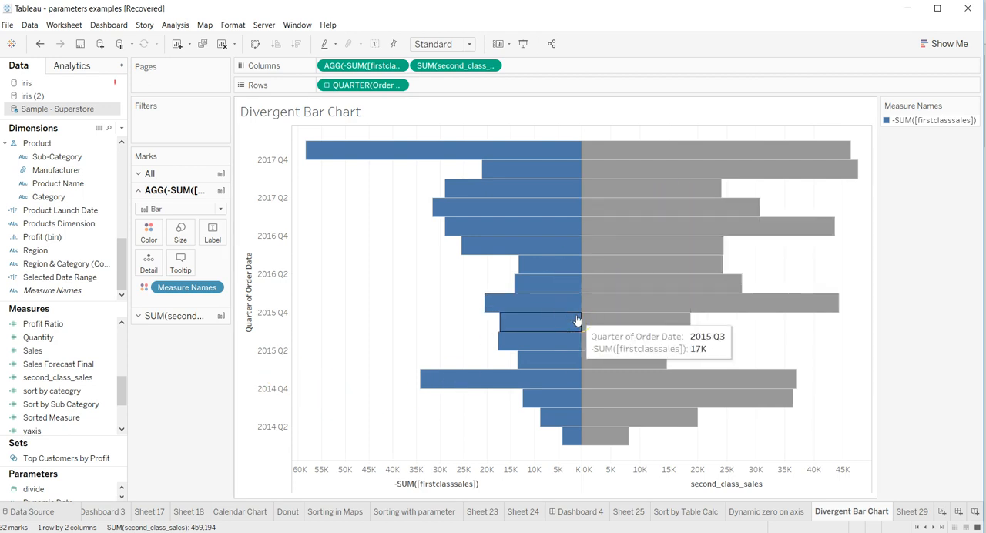
{"action": "mouse_move", "coordinate": [593, 294]}
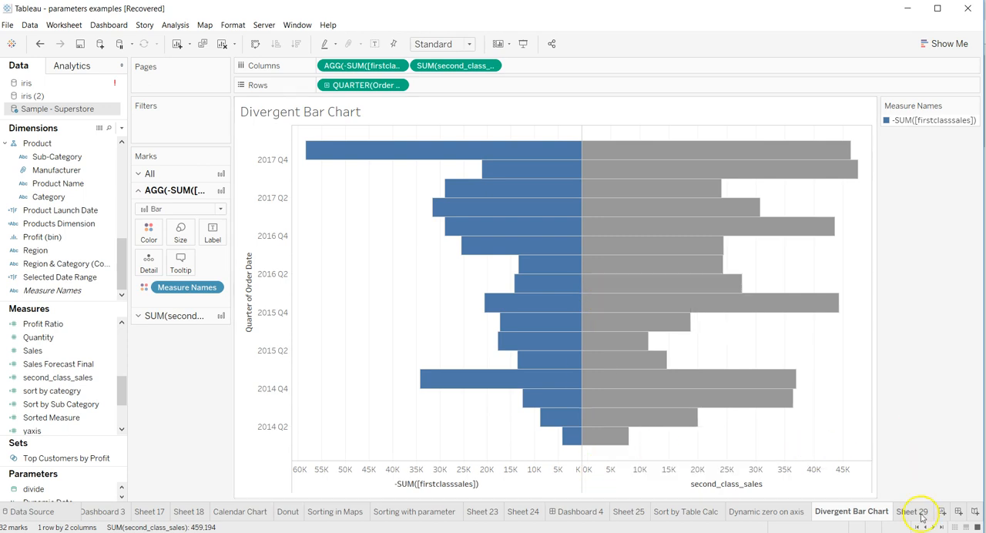
Step: On Sheet 29, place Order Date on Rows as a continuous quarterly axis (2014 Q2 to 2017 Q4)
{"action": "left_click", "coordinate": [941, 511]}
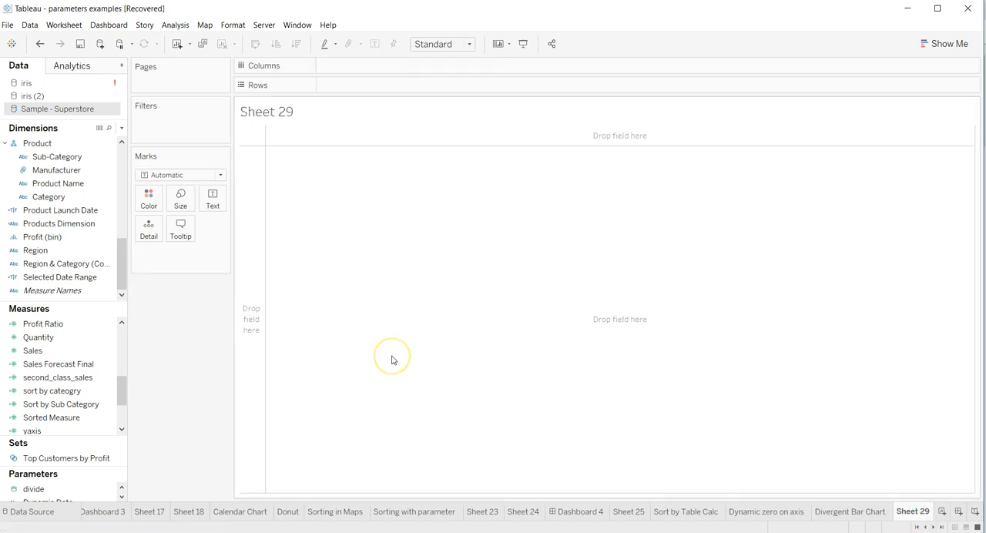
{"action": "left_click", "coordinate": [66, 263]}
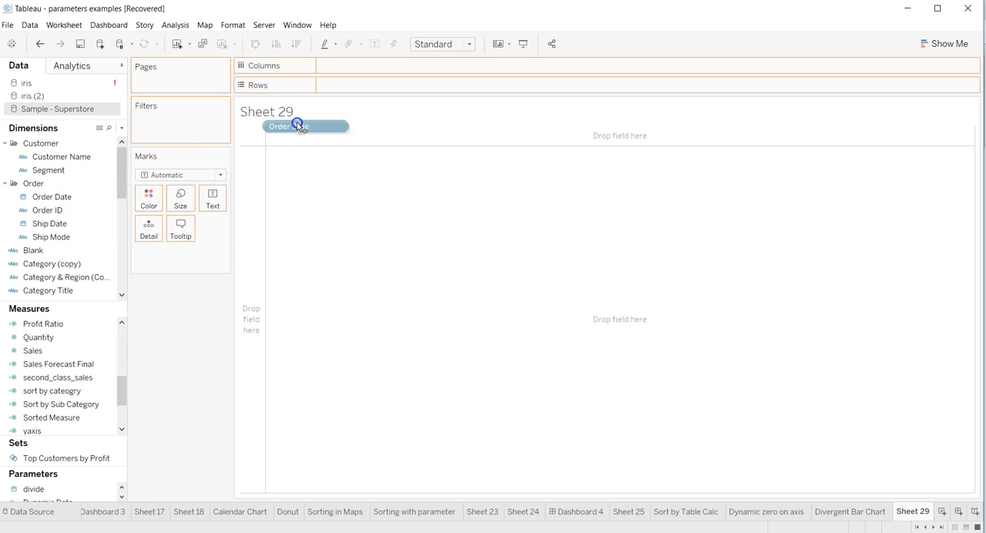
{"action": "left_click_drag", "start_coordinate": [288, 126], "coordinate": [355, 85]}
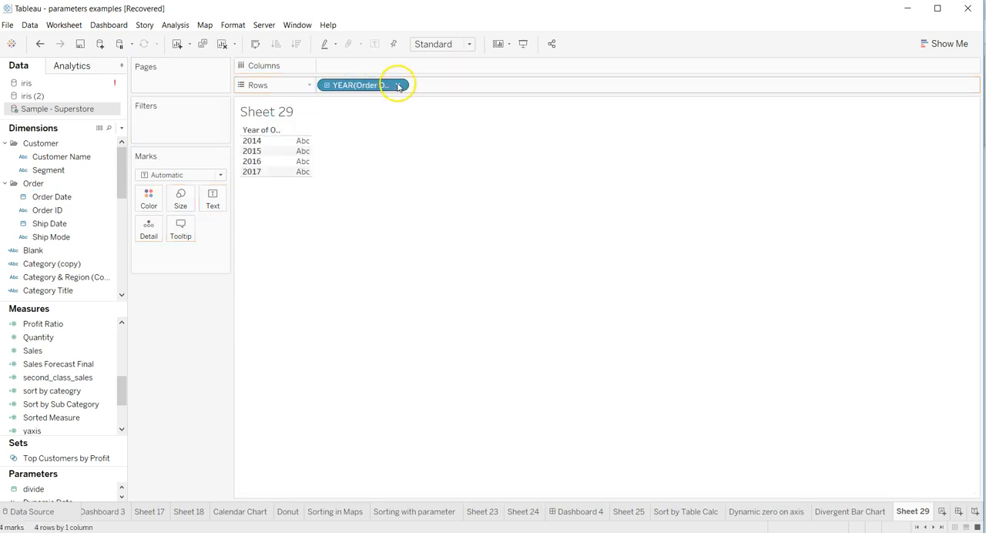
{"action": "left_click", "coordinate": [398, 84]}
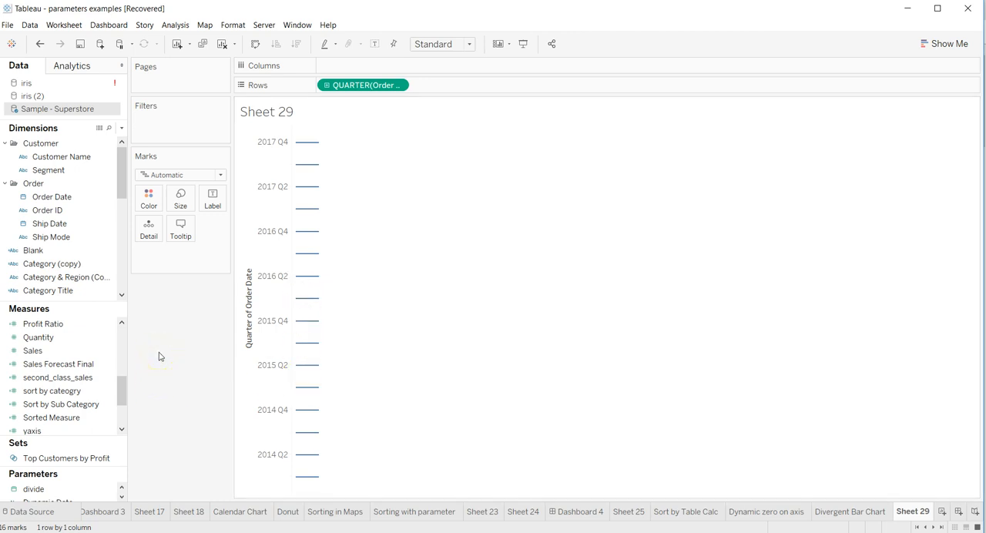
{"action": "mouse_move", "coordinate": [133, 389]}
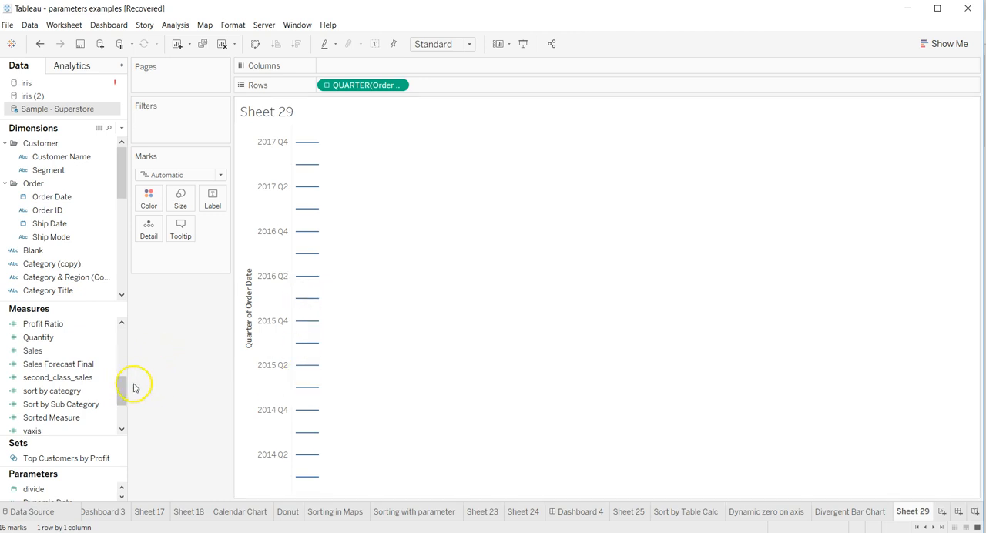
{"action": "mouse_move", "coordinate": [345, 49]}
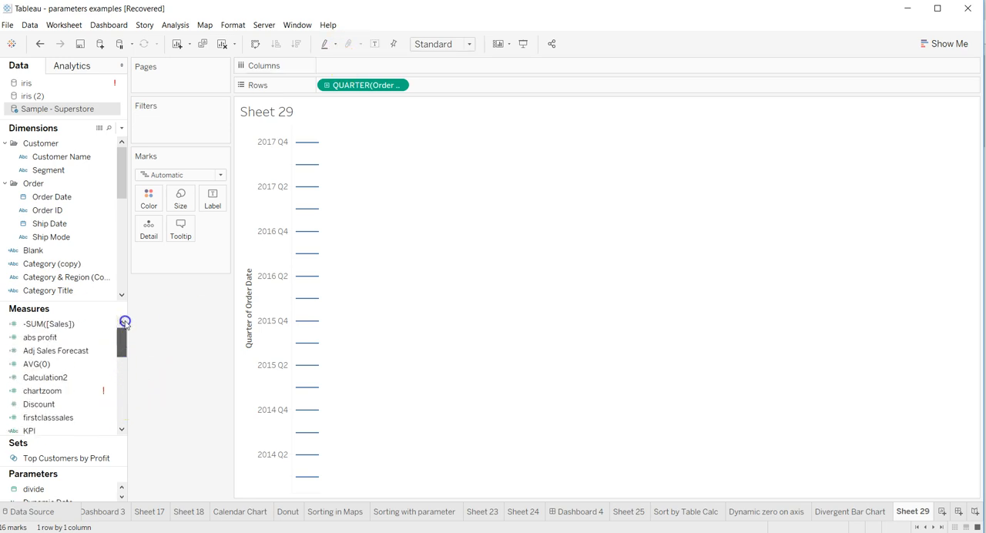
{"action": "left_click", "coordinate": [49, 416]}
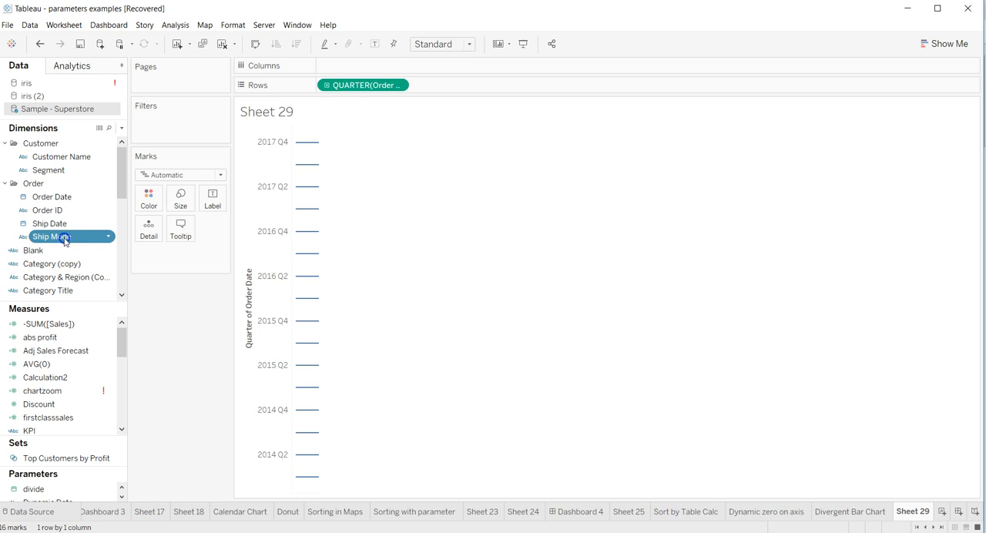
{"action": "left_click_drag", "start_coordinate": [52, 237], "coordinate": [362, 65]}
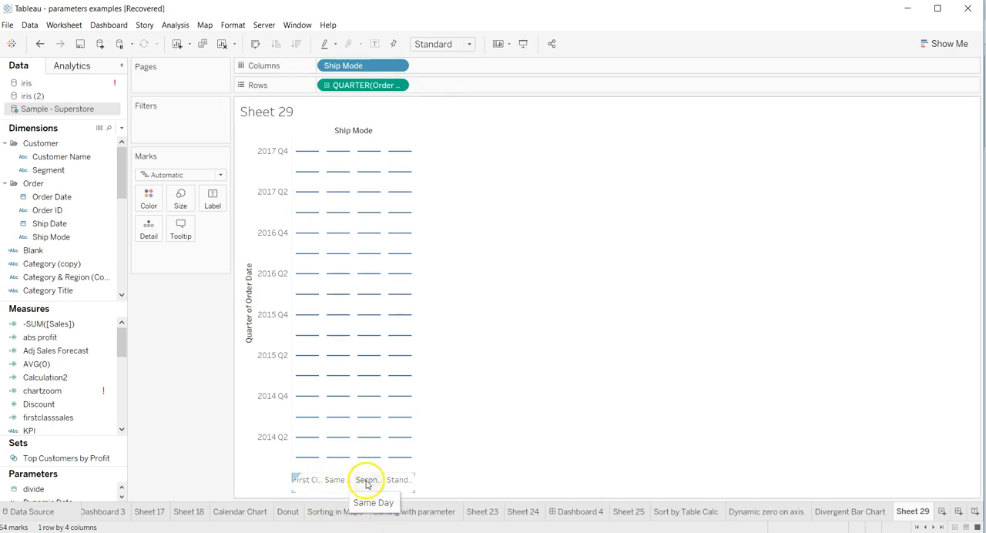
{"action": "mouse_move", "coordinate": [399, 479]}
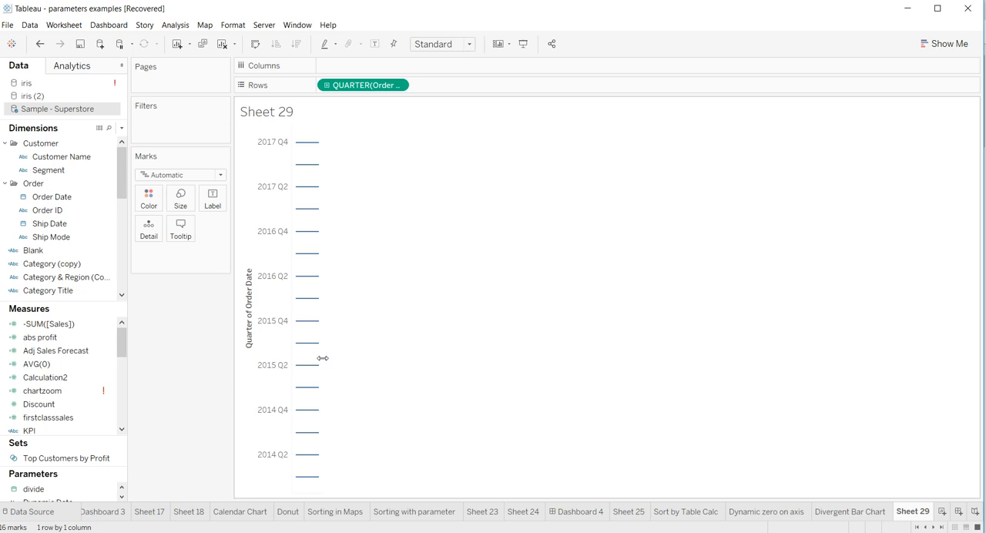
{"action": "left_click", "coordinate": [49, 416]}
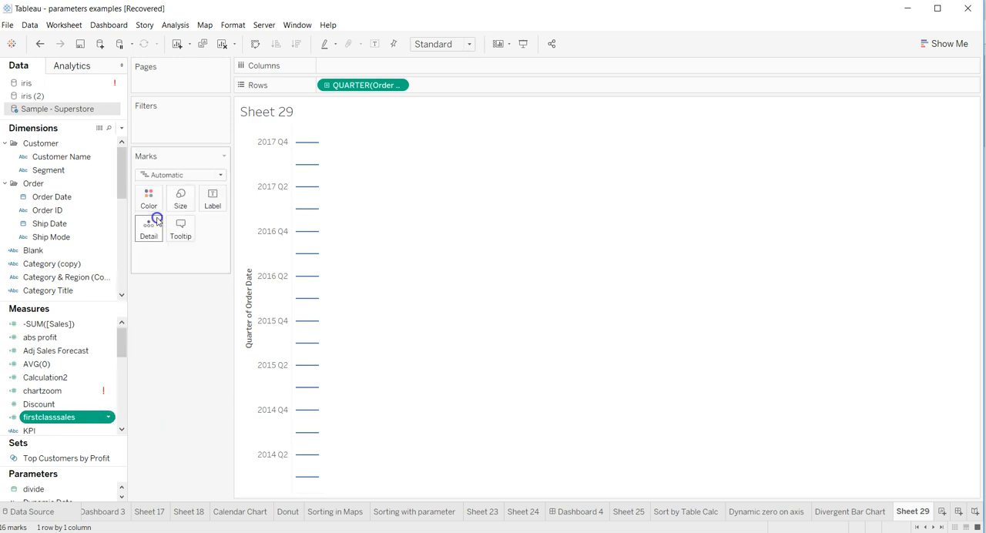
{"action": "double_click", "coordinate": [49, 416]}
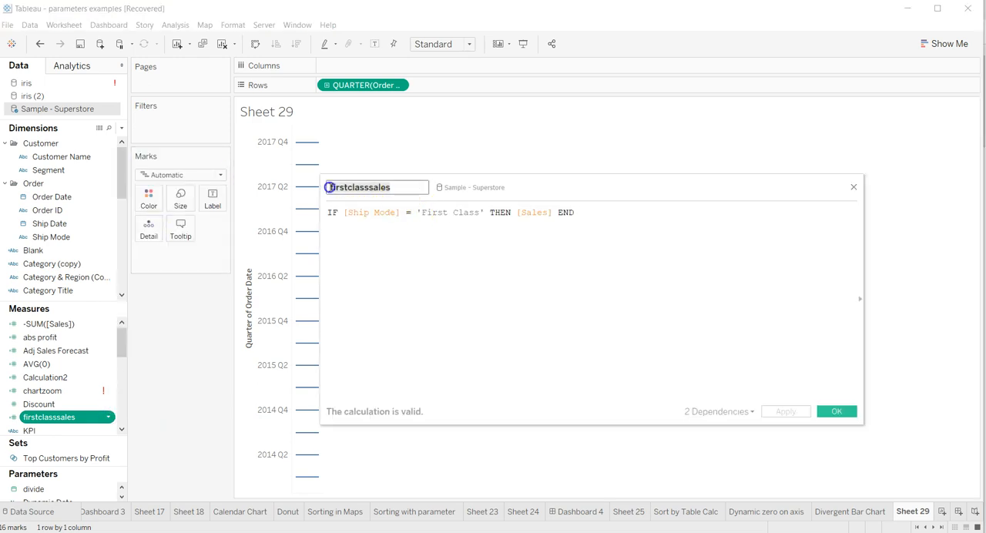
{"action": "left_click", "coordinate": [331, 213]}
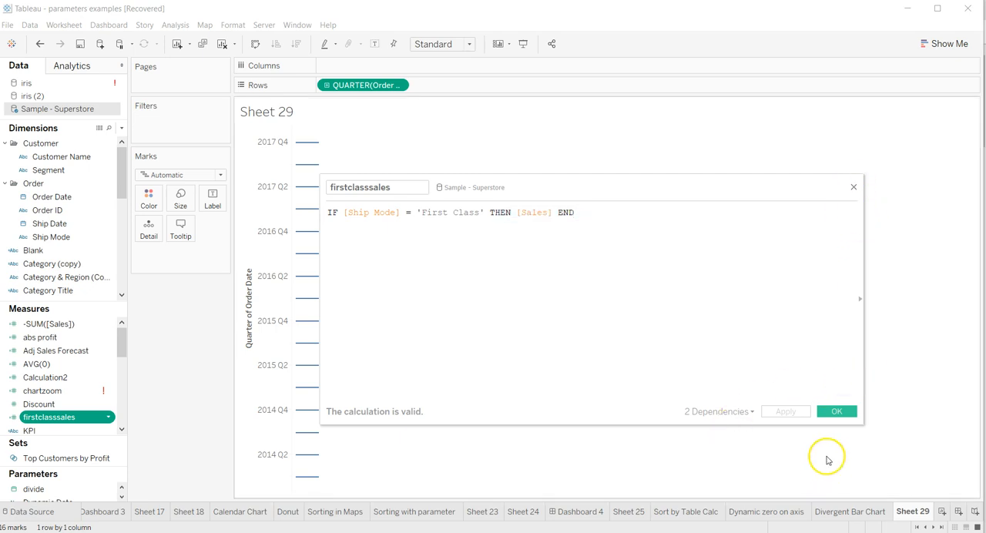
{"action": "left_click", "coordinate": [837, 410]}
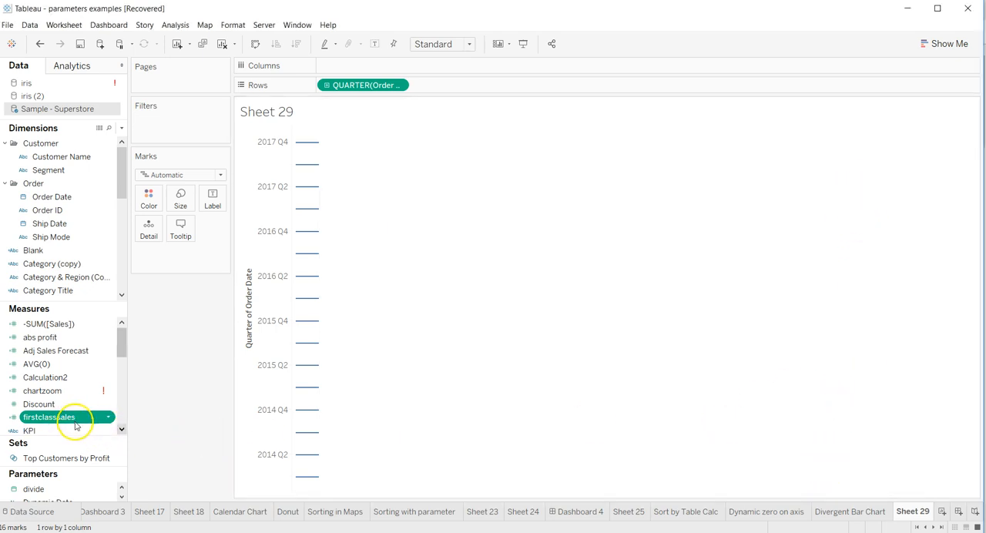
{"action": "scroll", "scroll_direction": "down", "scroll_amount": 3}
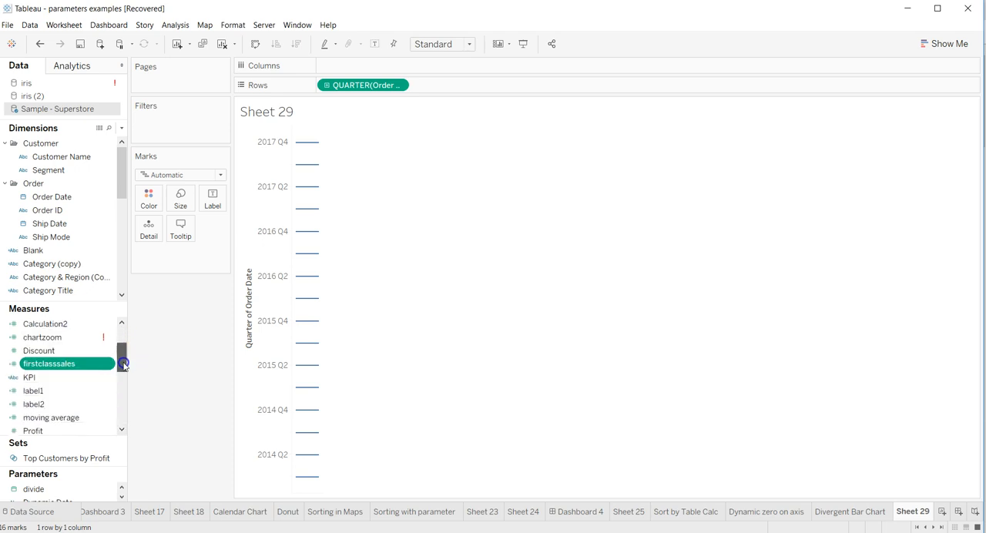
{"action": "scroll", "scroll_direction": "down", "scroll_amount": 3}
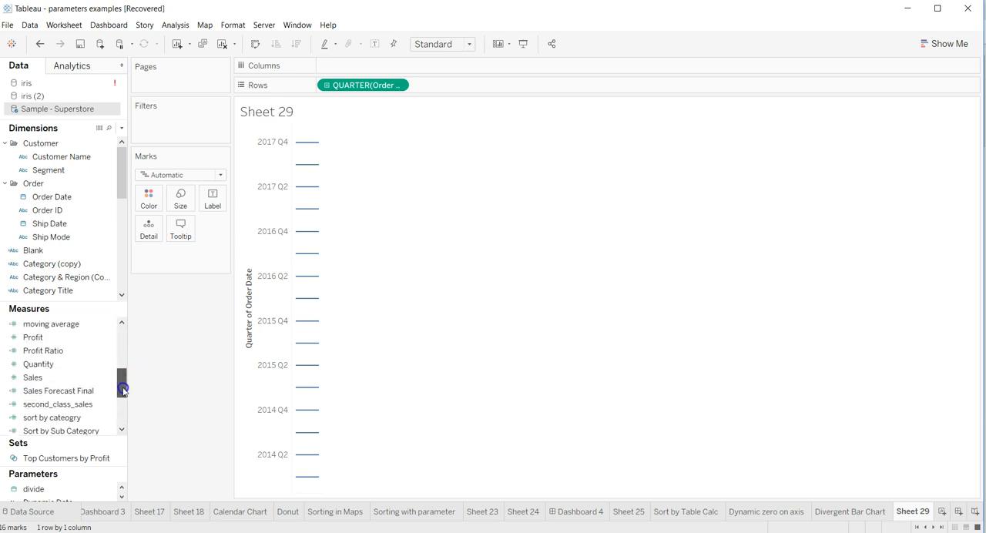
{"action": "left_click", "coordinate": [59, 403]}
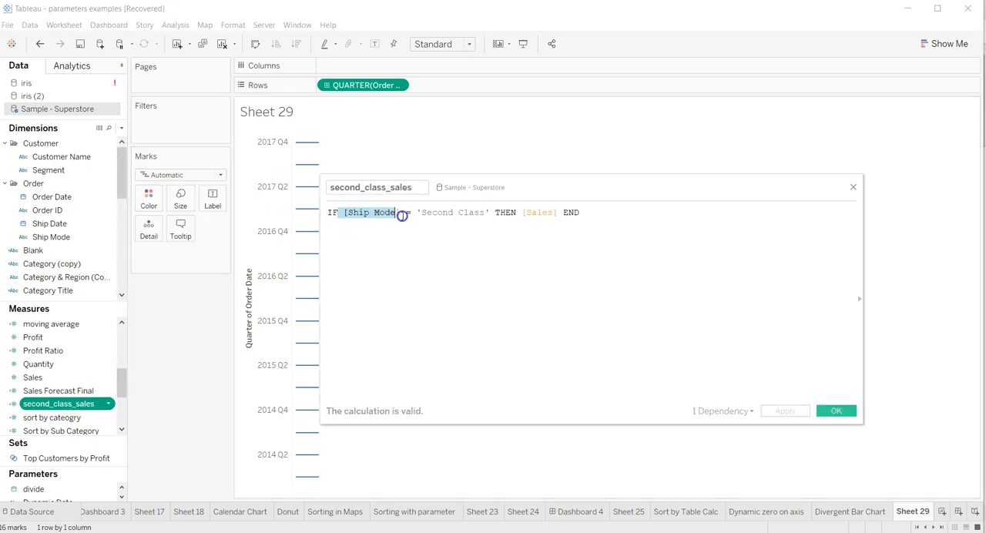
{"action": "type", "text": "="}
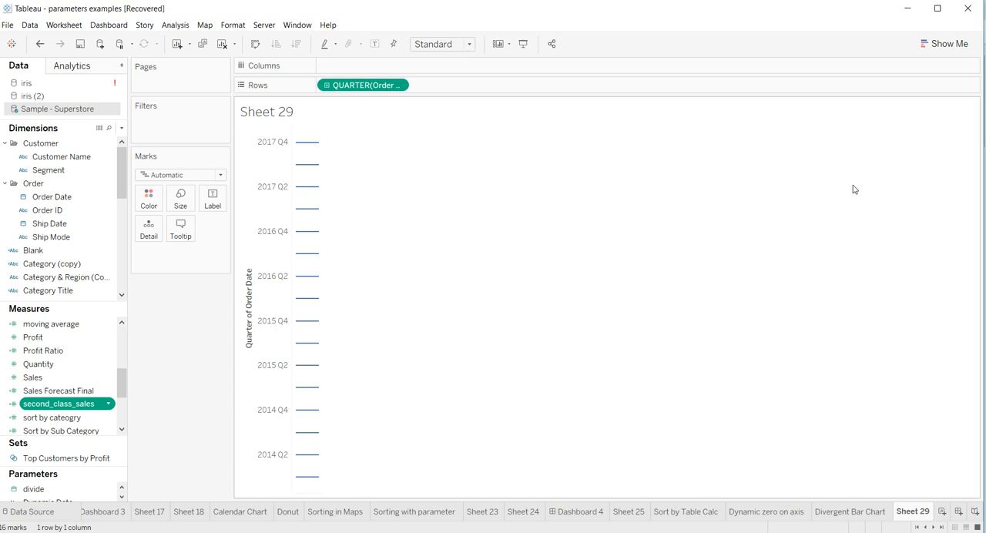
{"action": "mouse_move", "coordinate": [408, 213]}
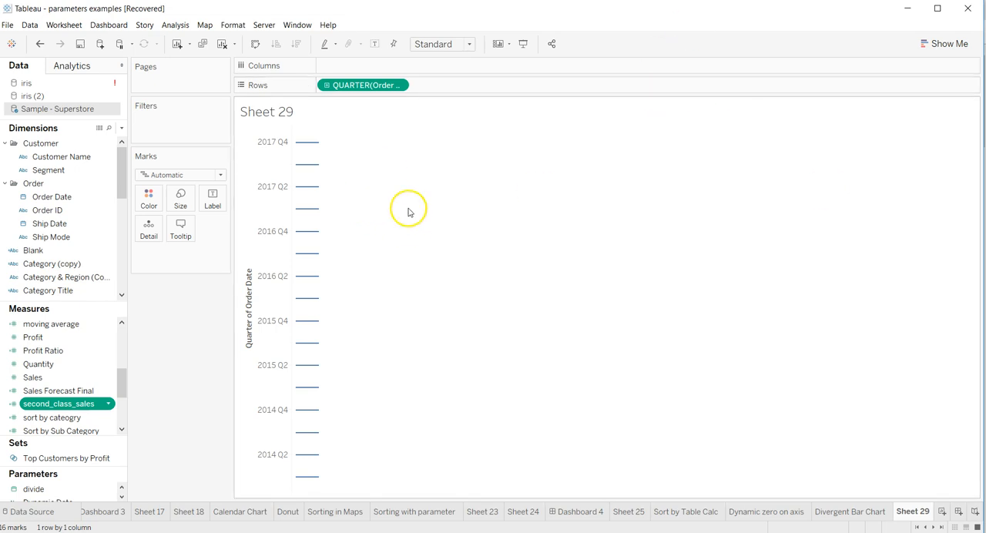
{"action": "mouse_move", "coordinate": [366, 301]}
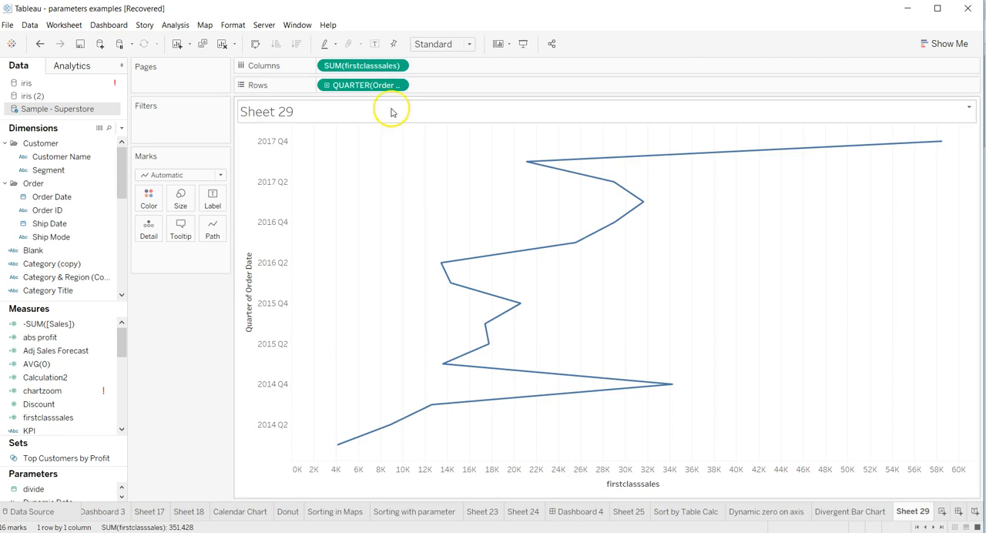
{"action": "mouse_move", "coordinate": [132, 347]}
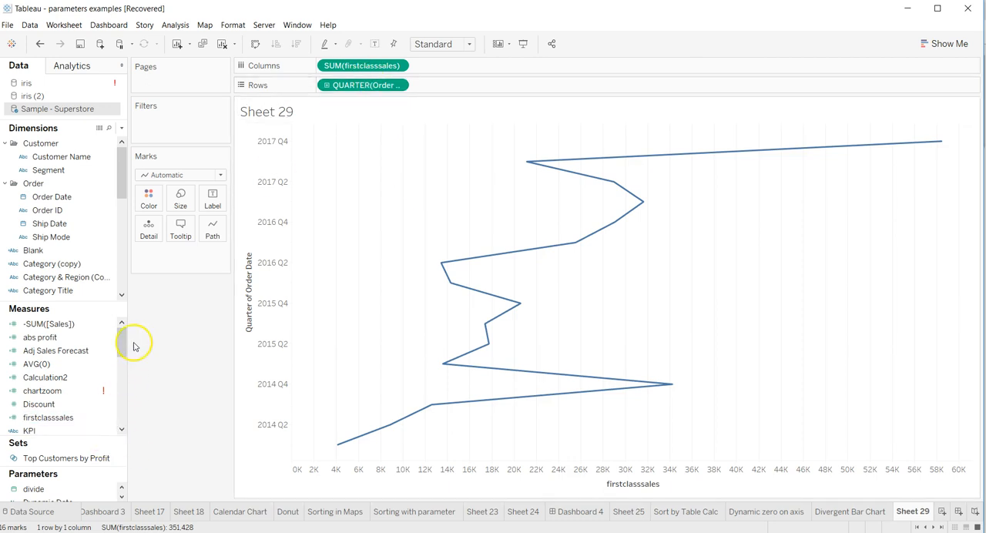
Step: Show the sales measures as horizontal bars via the Marks type list
{"action": "left_click", "coordinate": [219, 175]}
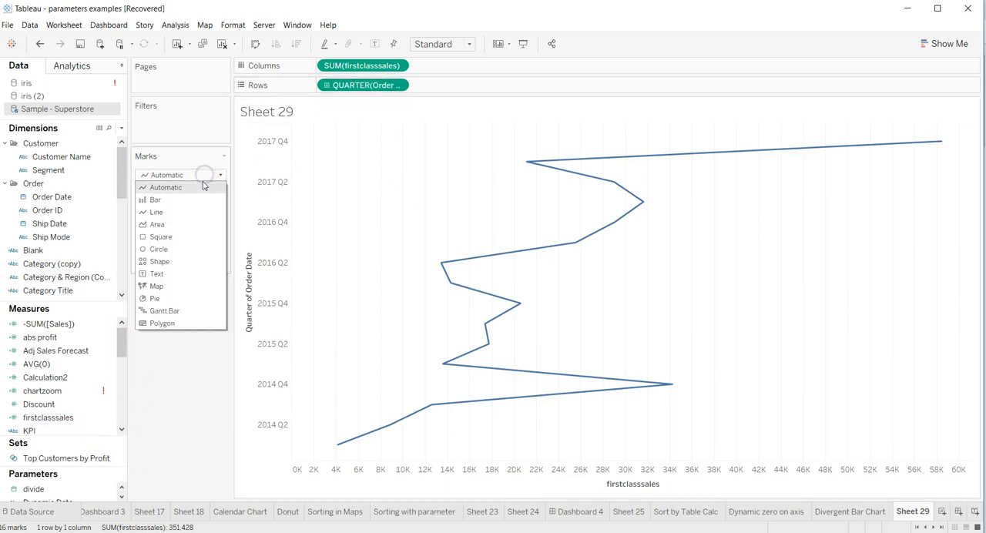
{"action": "left_click", "coordinate": [154, 200]}
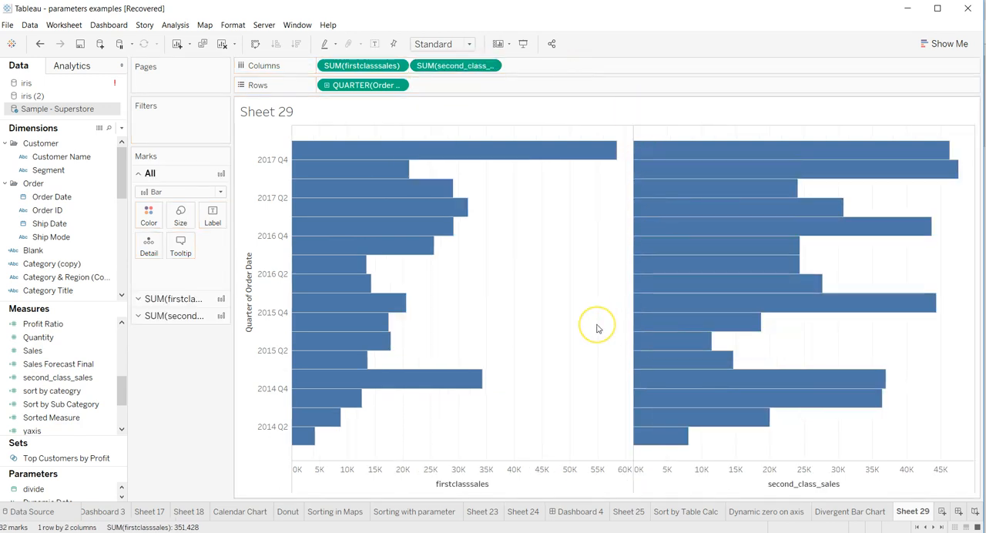
{"action": "mouse_move", "coordinate": [373, 213]}
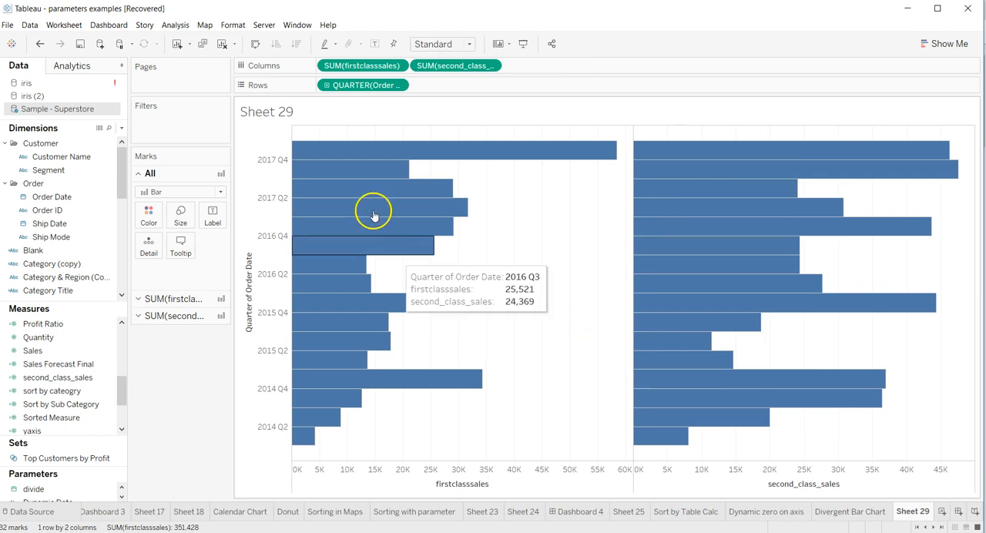
{"action": "mouse_move", "coordinate": [635, 290]}
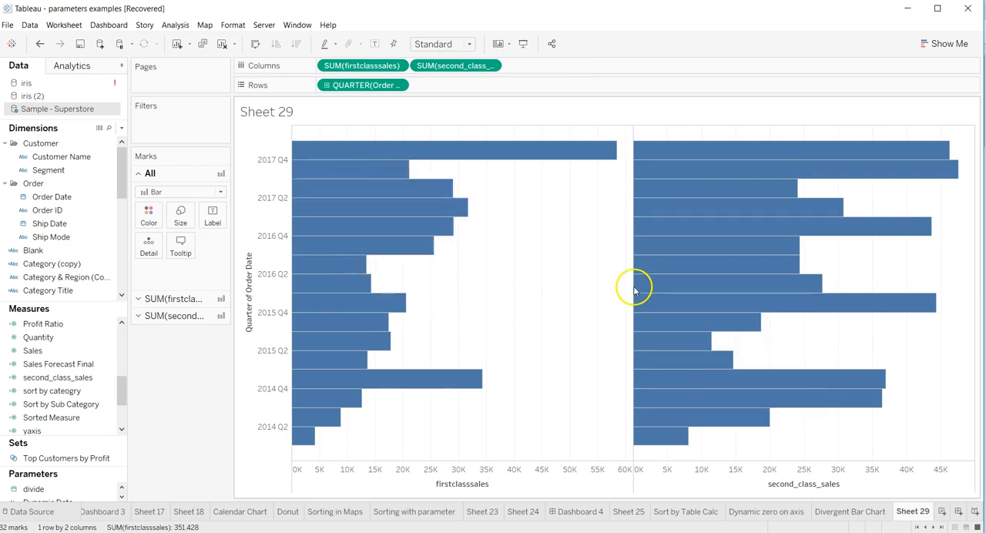
{"action": "mouse_move", "coordinate": [360, 145]}
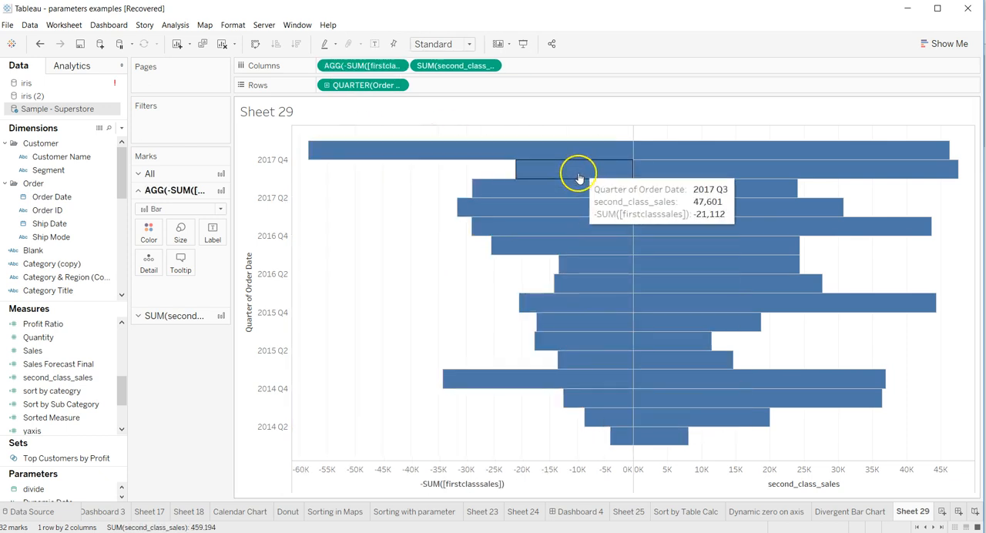
{"action": "mouse_move", "coordinate": [557, 154]}
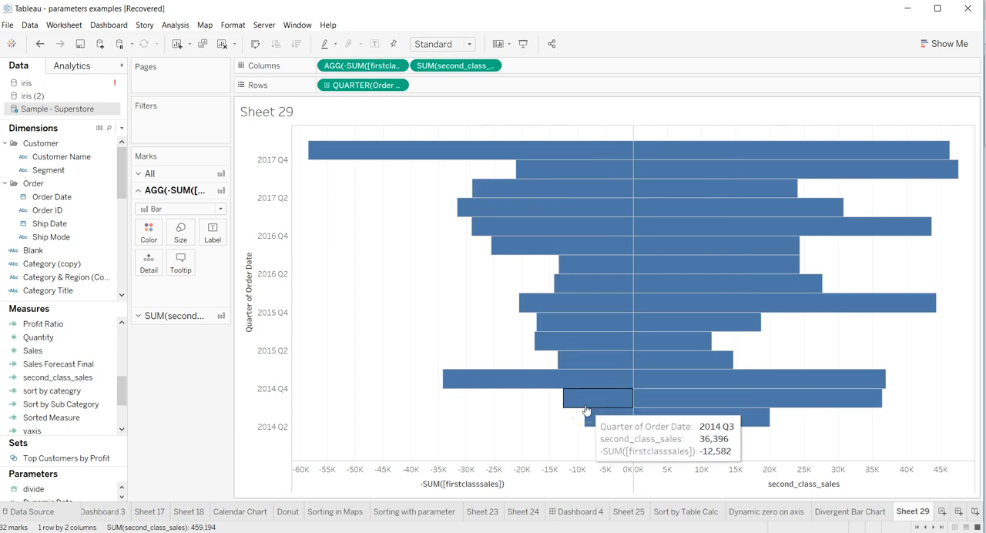
{"action": "mouse_move", "coordinate": [629, 368]}
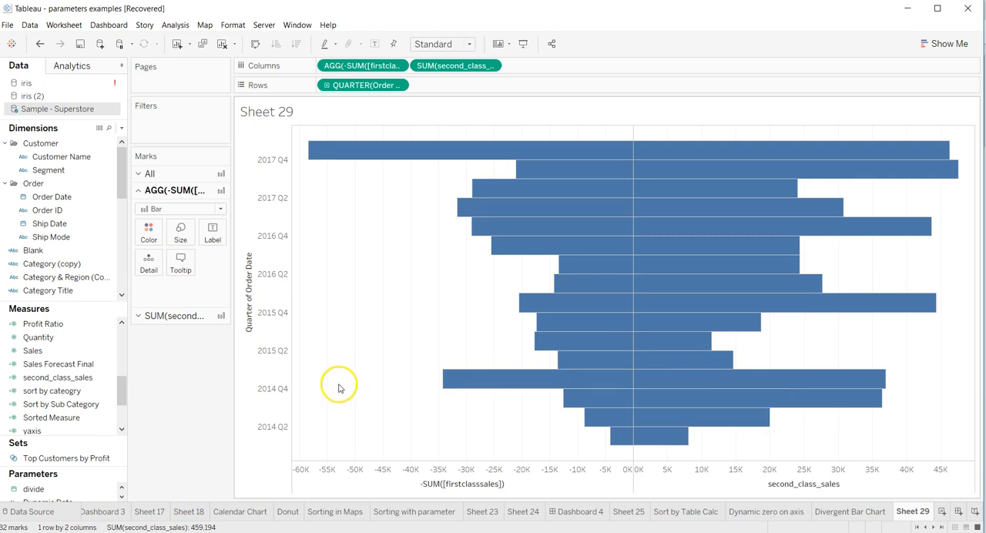
{"action": "mouse_move", "coordinate": [366, 431]}
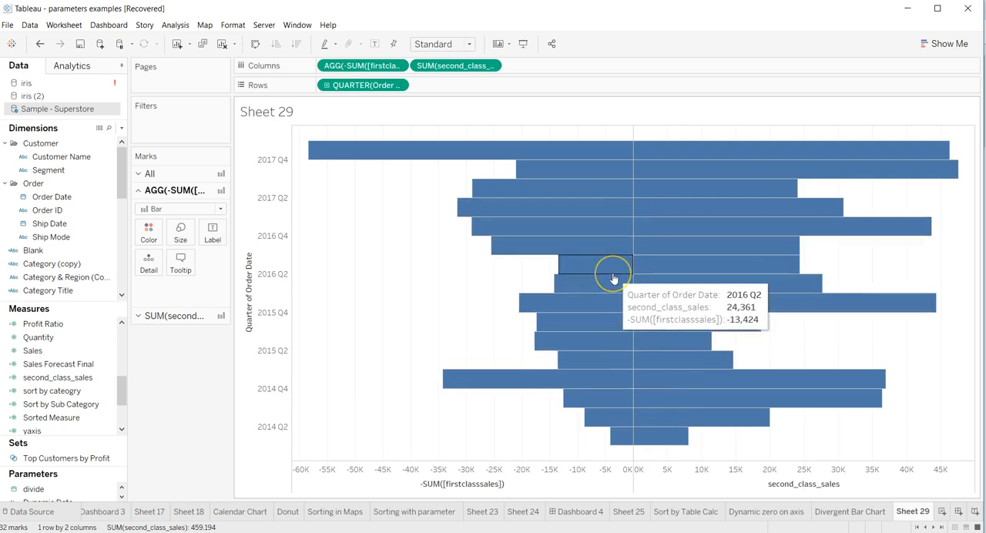
{"action": "mouse_move", "coordinate": [148, 228]}
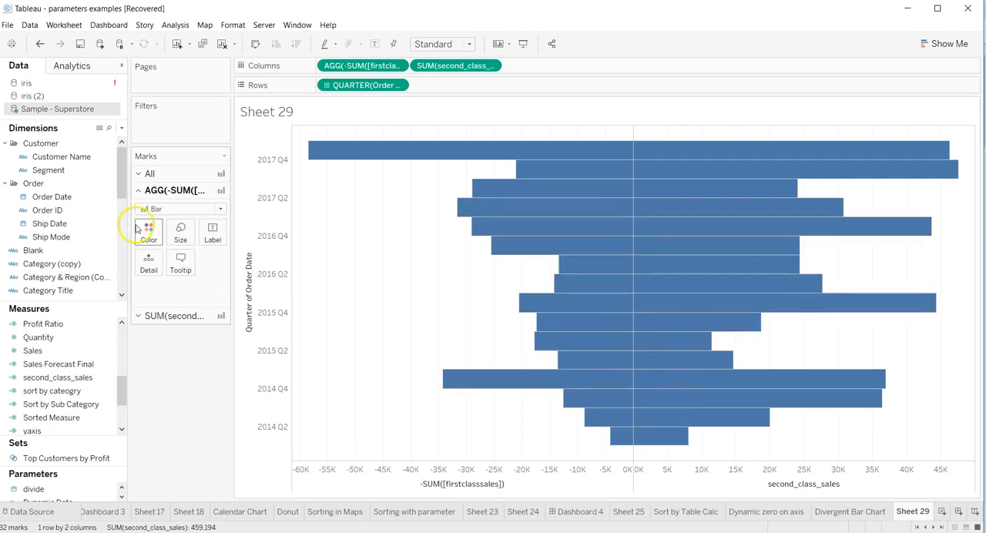
Step: Scroll the view while the Measure Names colour warning is pending
{"action": "scroll", "scroll_direction": "down", "scroll_amount": 3}
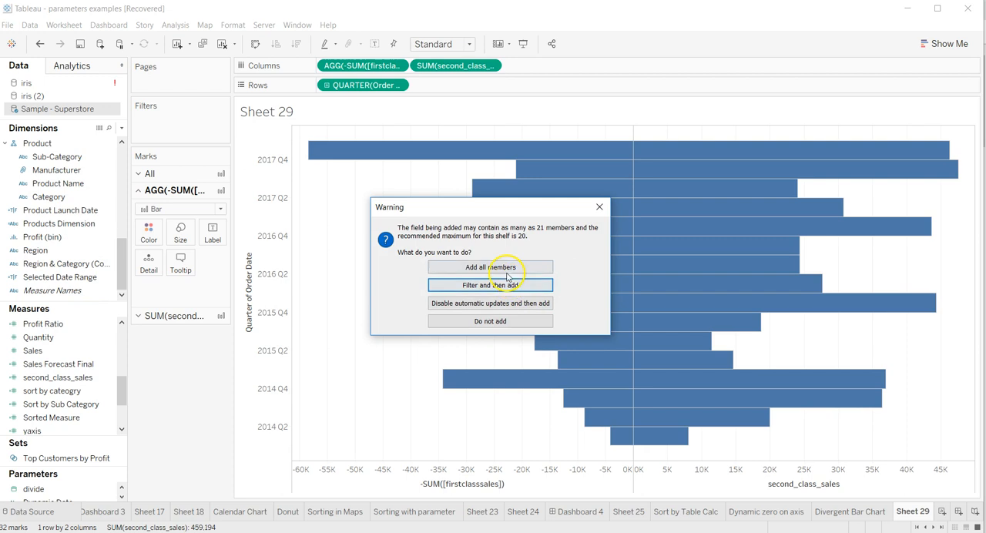
Step: Add all Measure Names members so first-class bars turn blue and second-class grey
{"action": "left_click", "coordinate": [490, 266]}
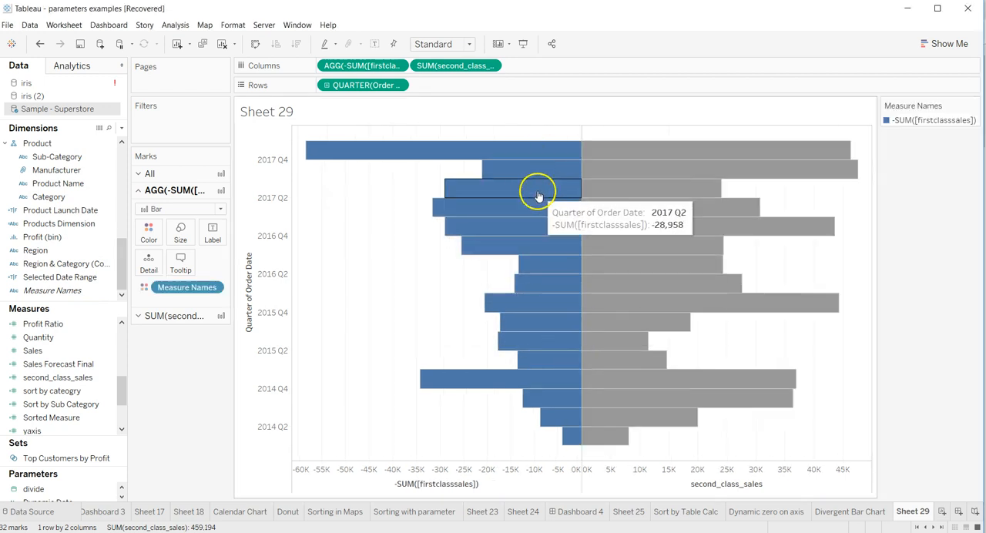
{"action": "mouse_move", "coordinate": [639, 324]}
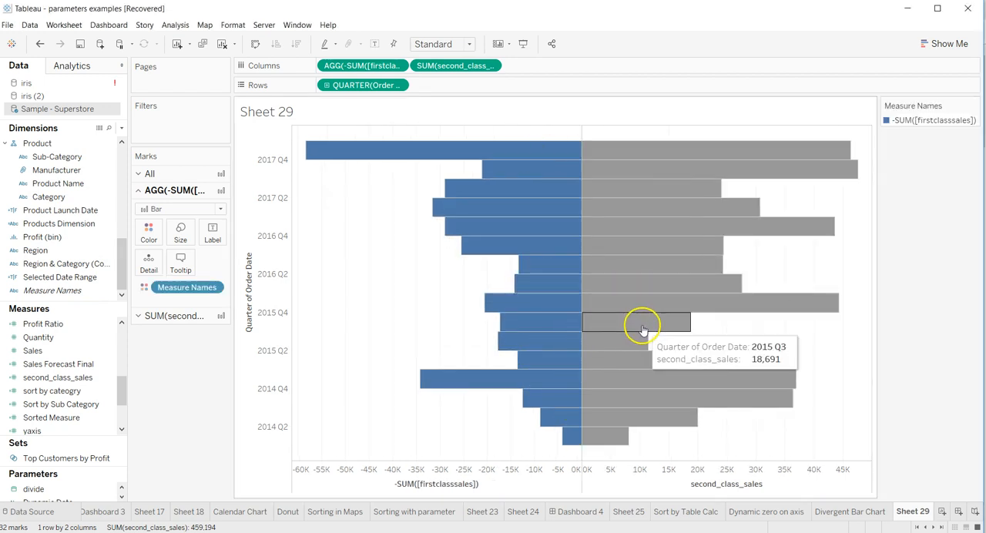
{"action": "mouse_move", "coordinate": [597, 342]}
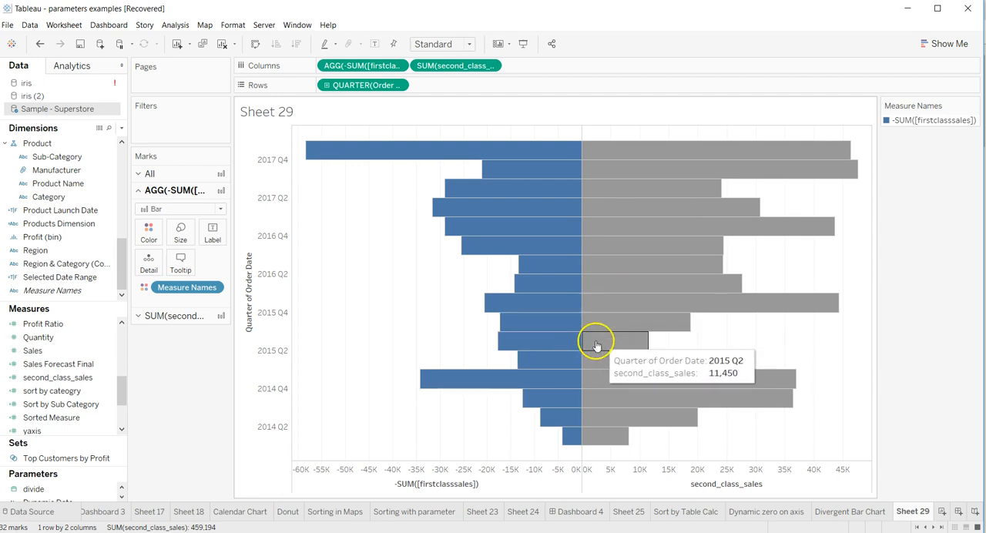
{"action": "mouse_move", "coordinate": [539, 171]}
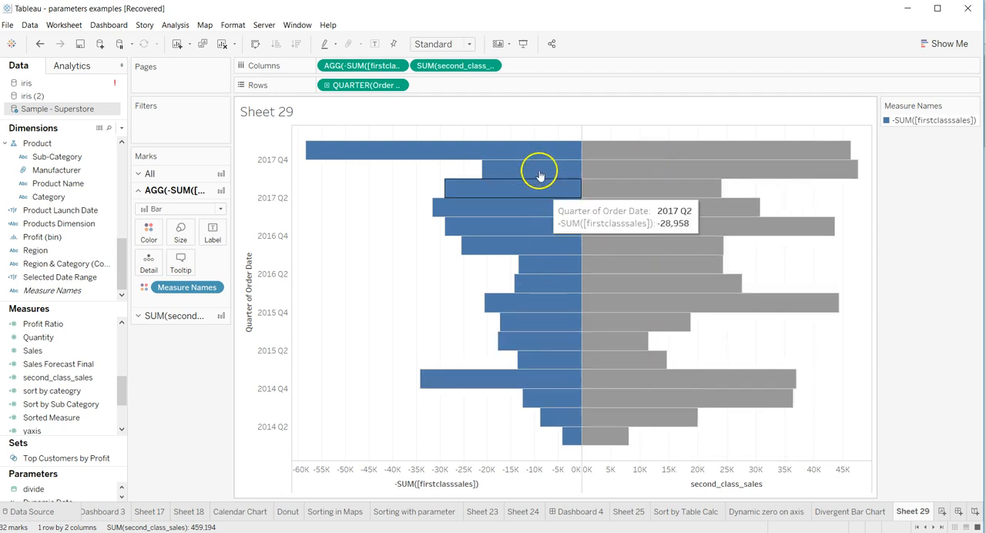
{"action": "mouse_move", "coordinate": [422, 423]}
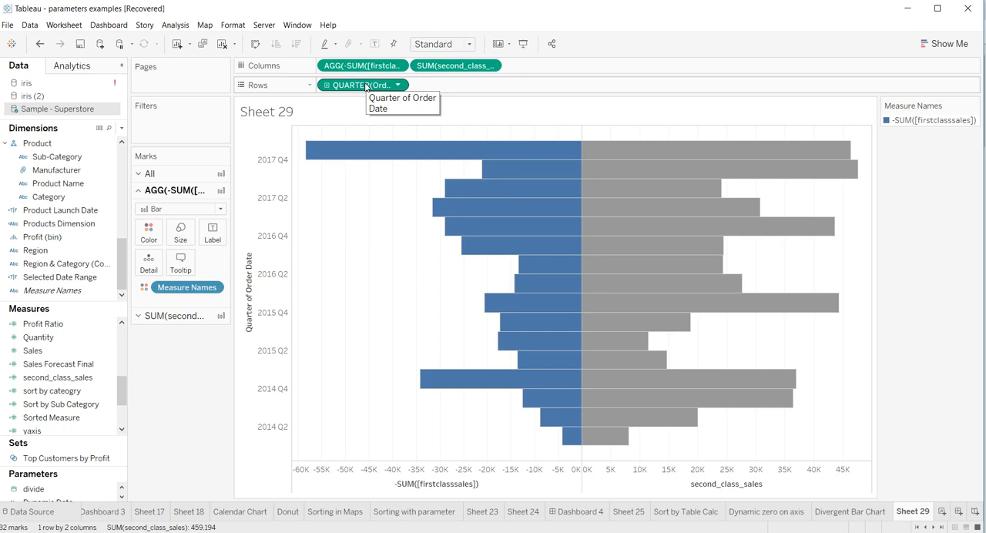
{"action": "mouse_move", "coordinate": [296, 428]}
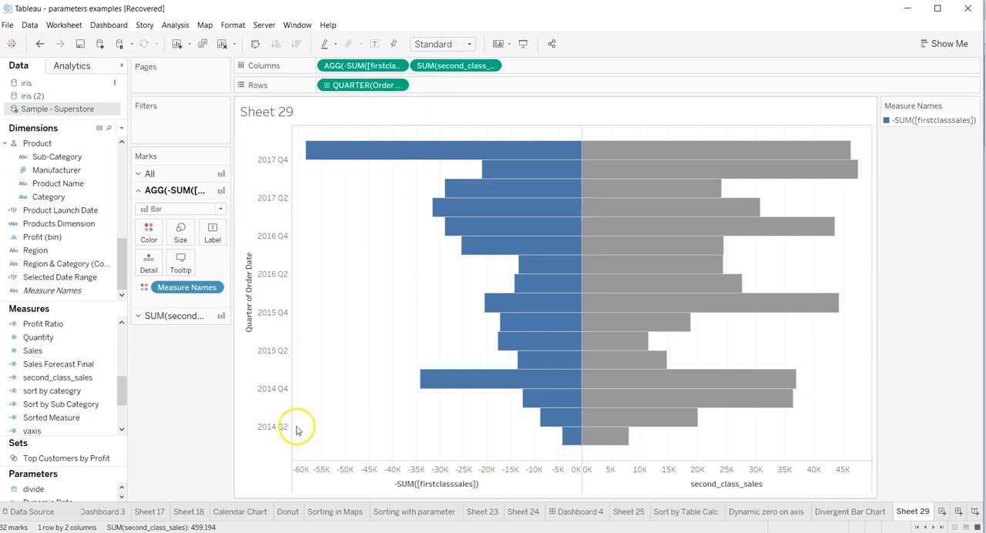
{"action": "mouse_move", "coordinate": [593, 432]}
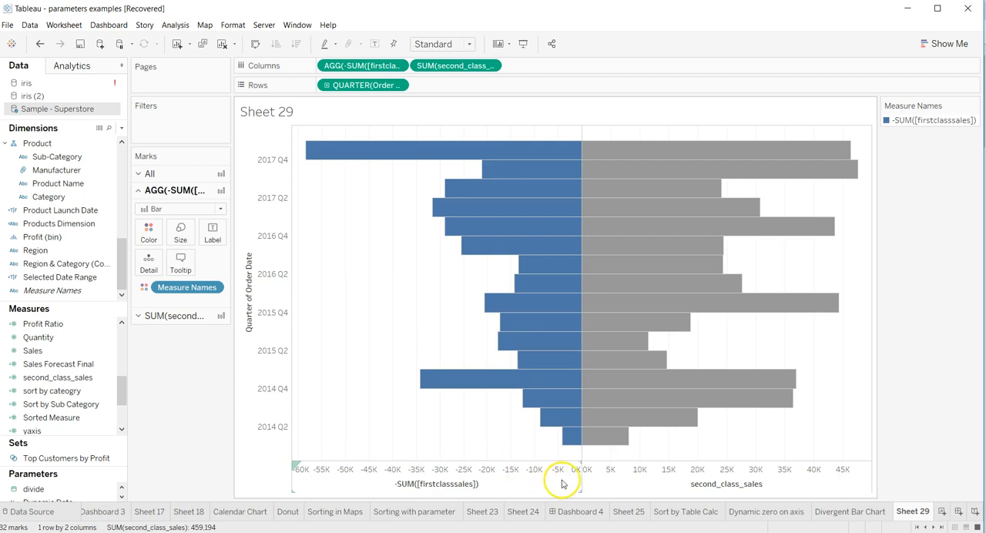
{"action": "mouse_move", "coordinate": [657, 479]}
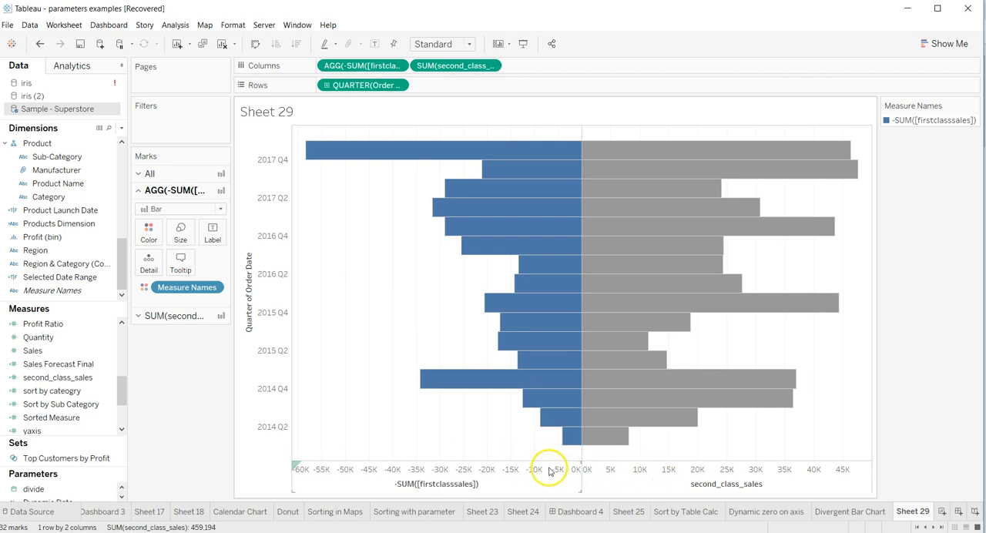
Step: Give the first-class sales axis a custom '#,' number format that drops the minus signs
{"action": "right_click", "coordinate": [549, 469]}
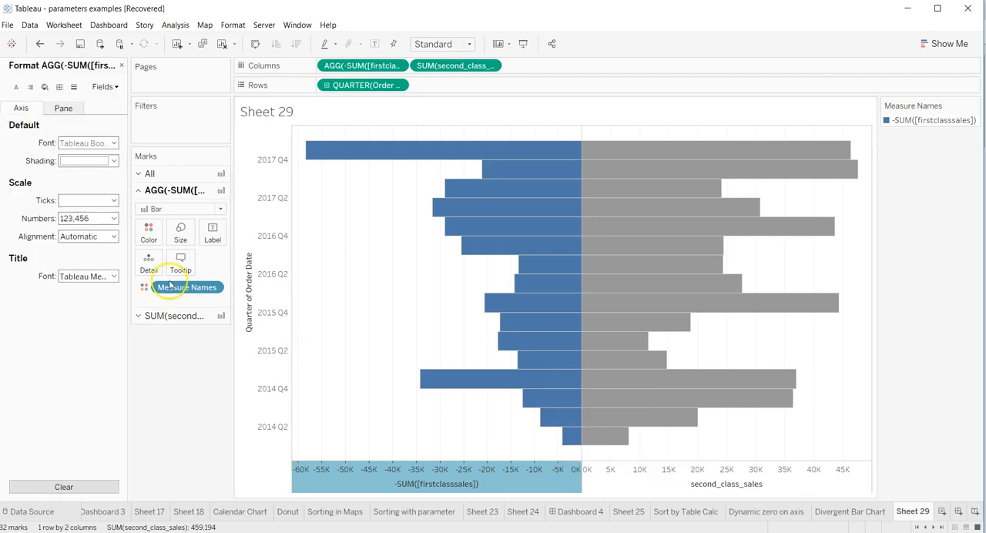
{"action": "left_click", "coordinate": [112, 218]}
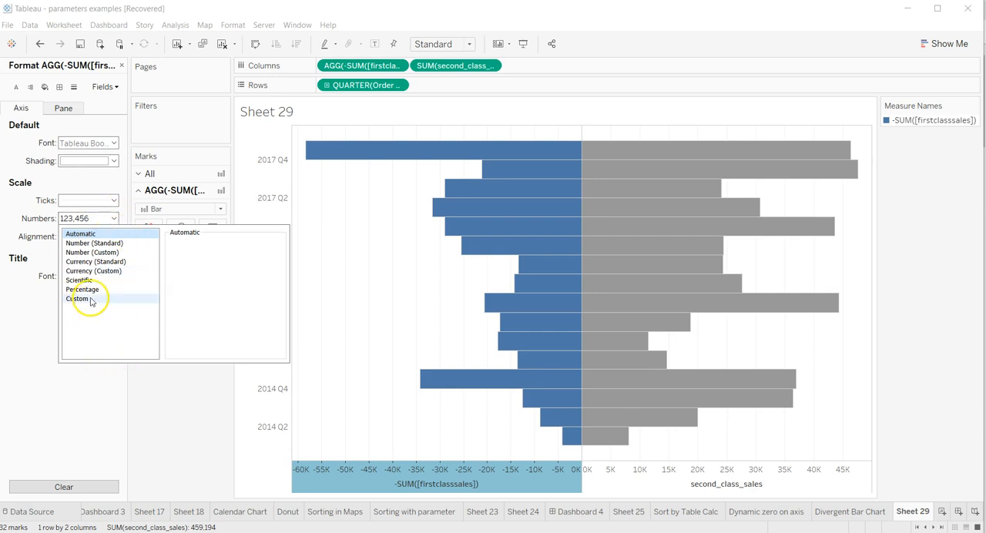
{"action": "left_click", "coordinate": [77, 299]}
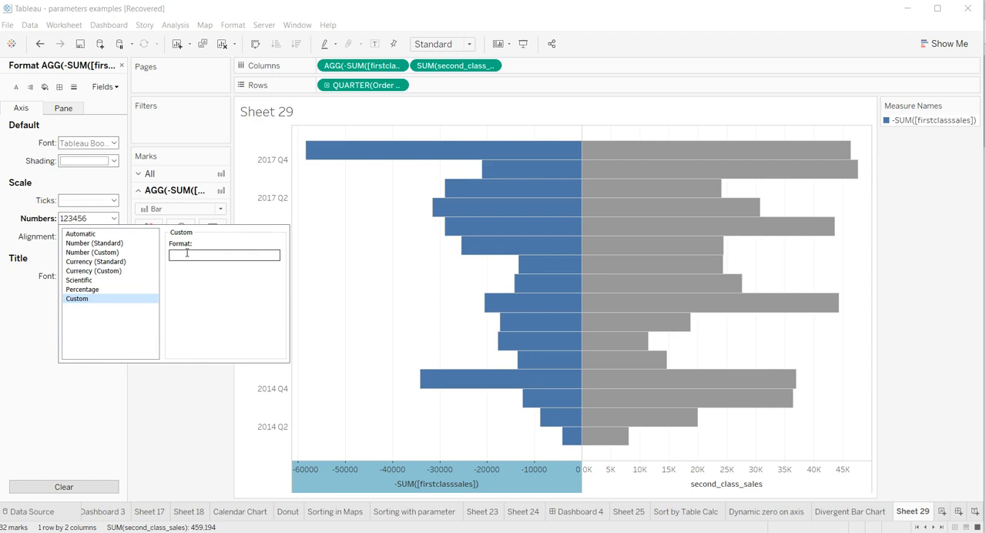
{"action": "type", "text": "#,"}
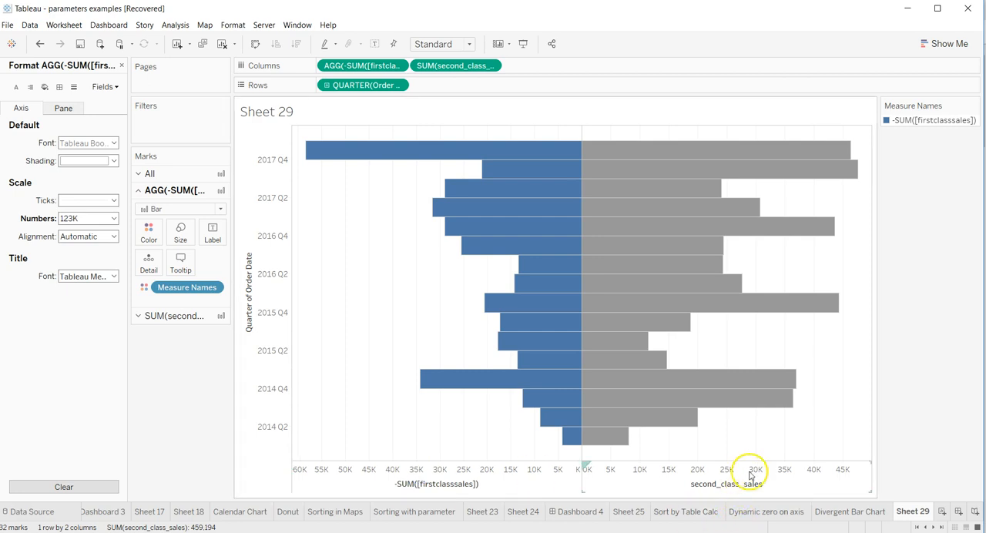
{"action": "mouse_move", "coordinate": [592, 487]}
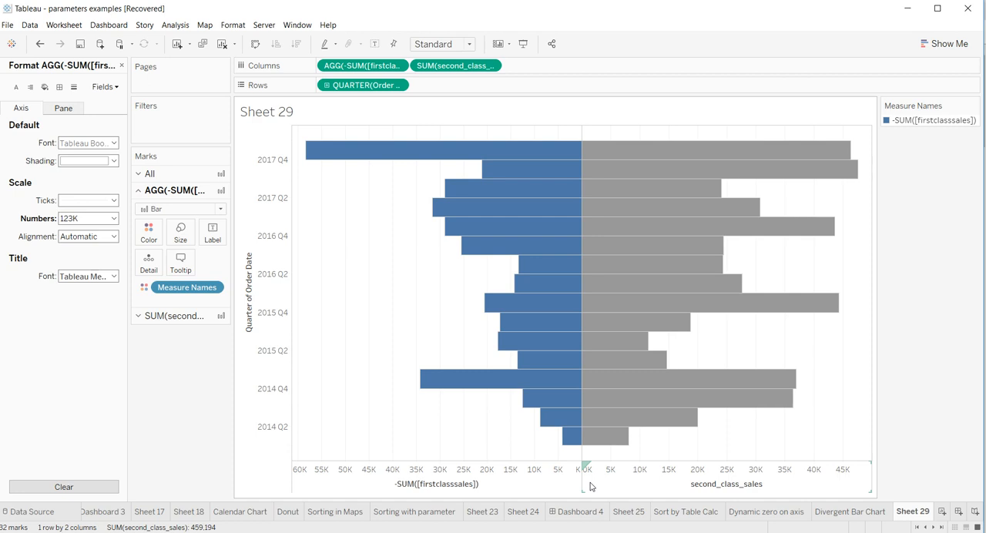
{"action": "mouse_move", "coordinate": [636, 441]}
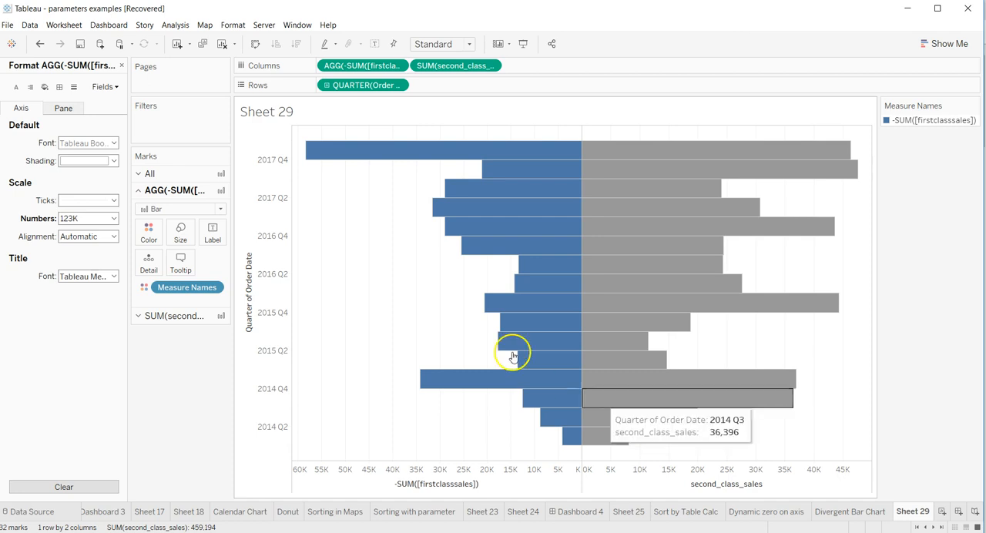
{"action": "mouse_move", "coordinate": [539, 300]}
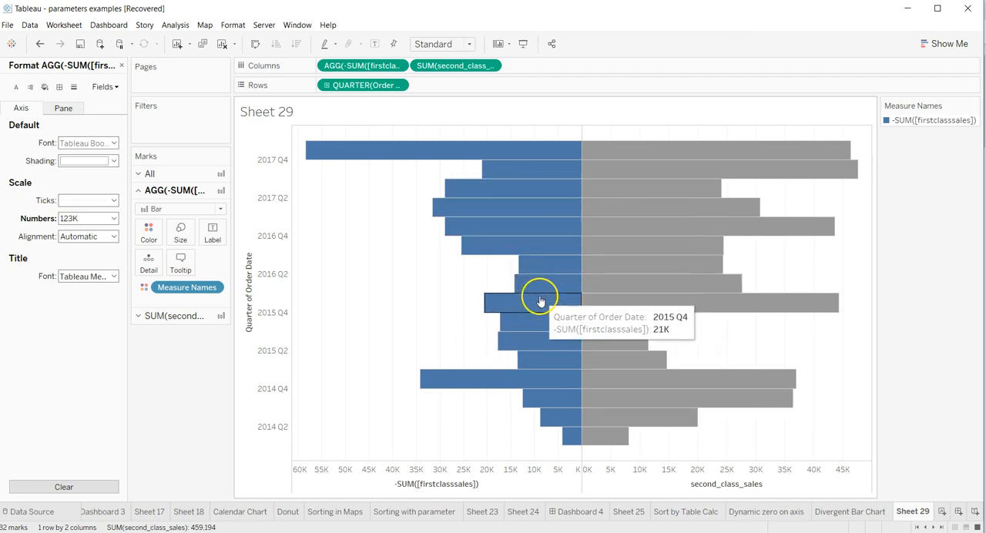
{"action": "mouse_move", "coordinate": [275, 319]}
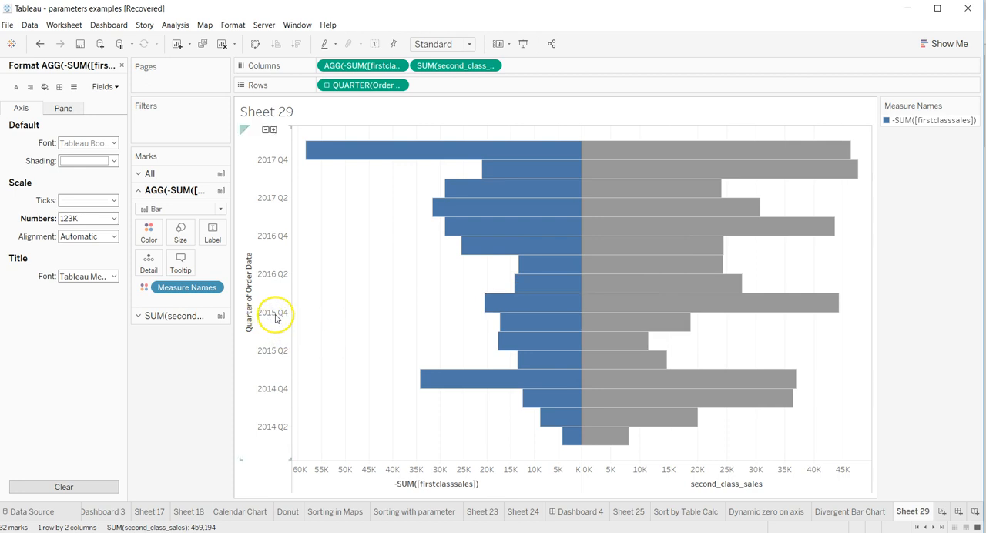
{"action": "mouse_move", "coordinate": [558, 302]}
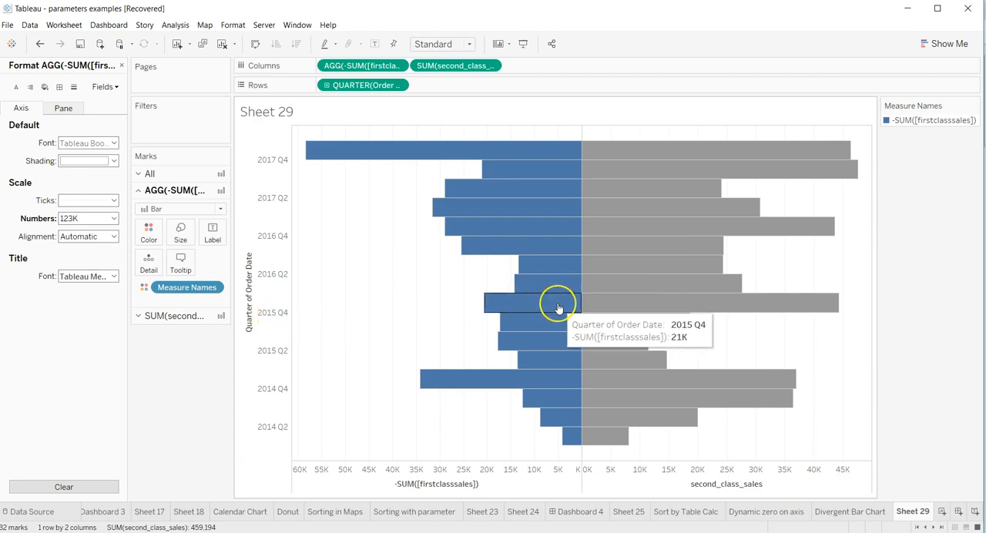
{"action": "mouse_move", "coordinate": [585, 302]}
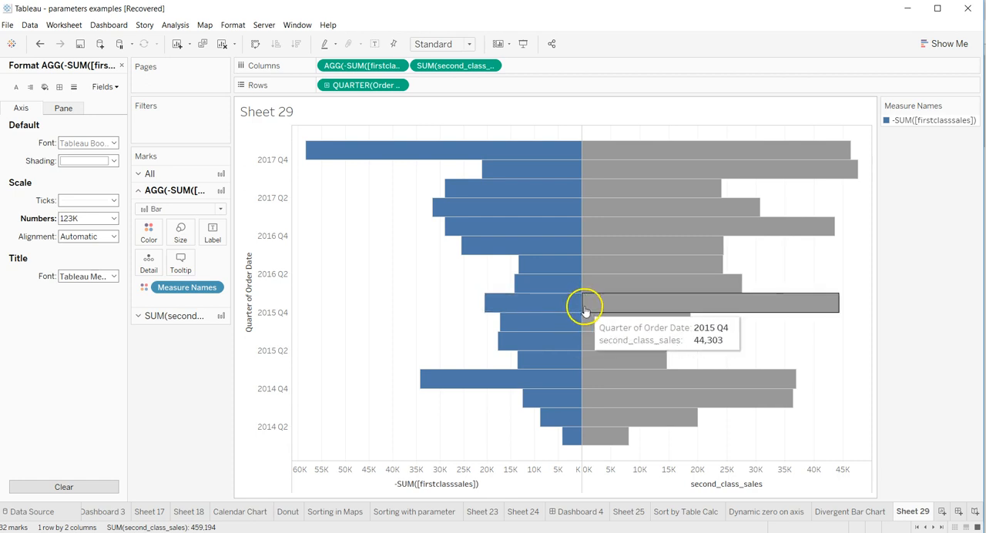
{"action": "mouse_move", "coordinate": [593, 311]}
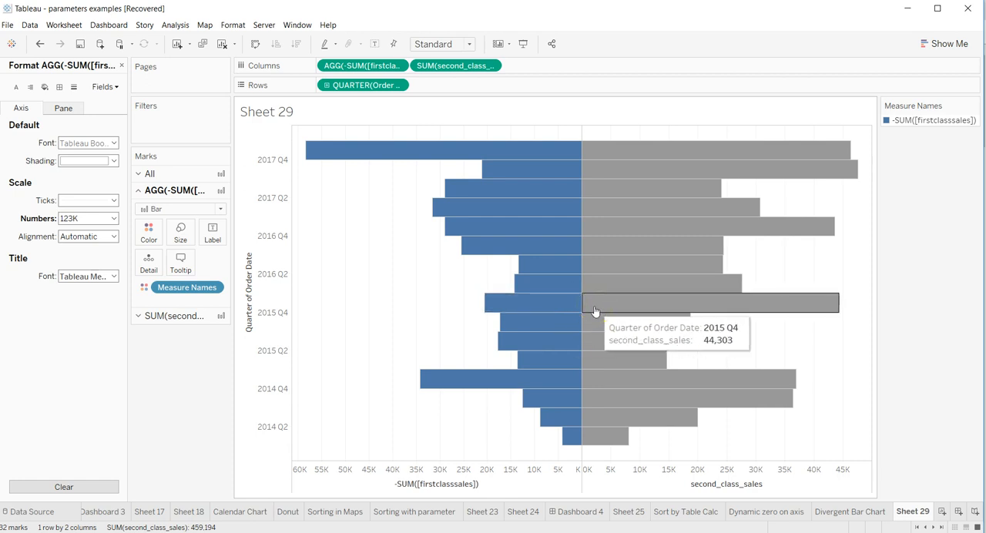
{"action": "mouse_move", "coordinate": [615, 213]}
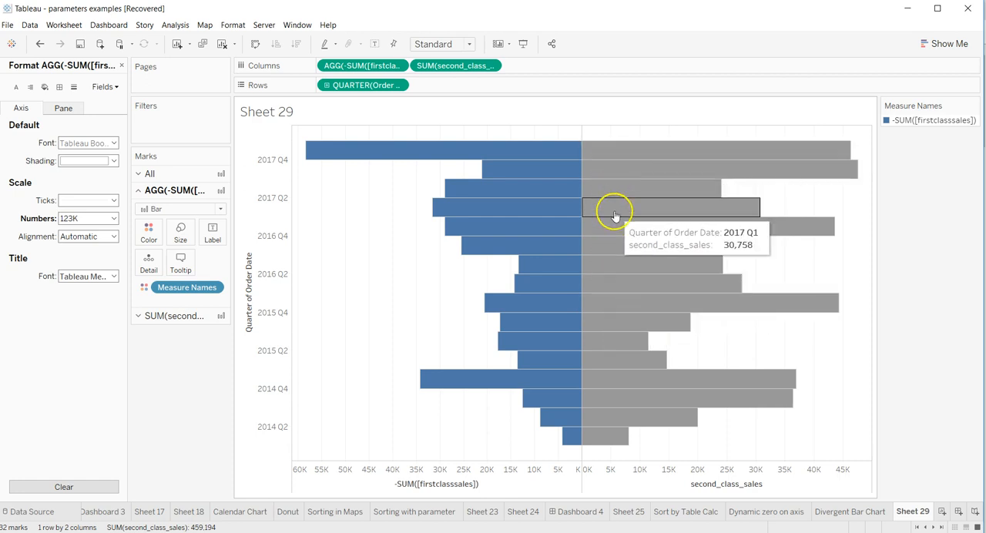
{"action": "mouse_move", "coordinate": [610, 431]}
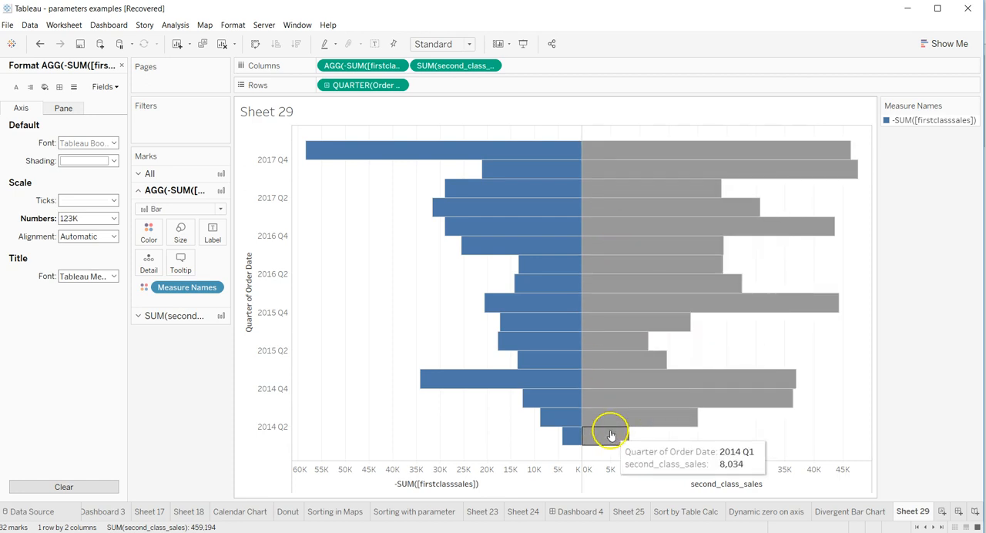
{"action": "mouse_move", "coordinate": [554, 415]}
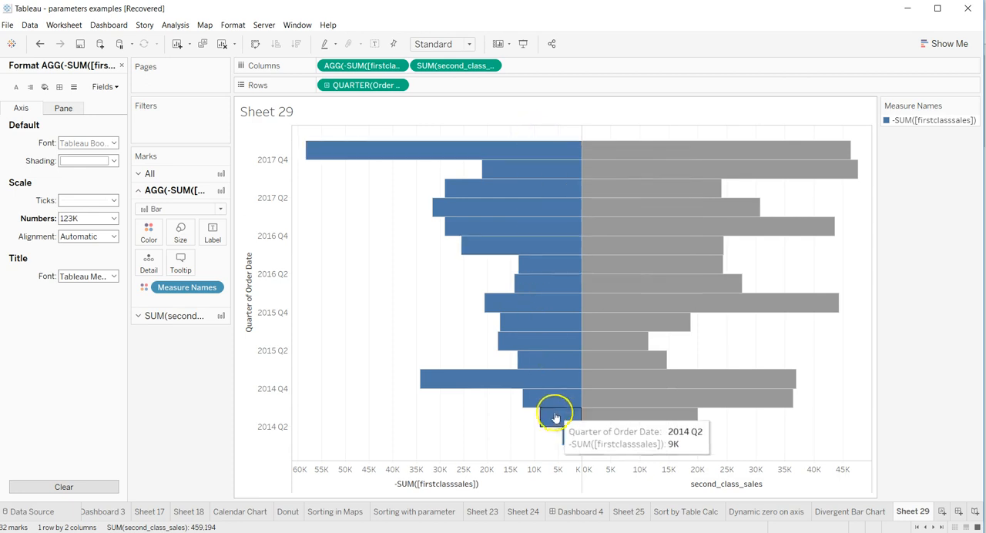
{"action": "mouse_move", "coordinate": [536, 400]}
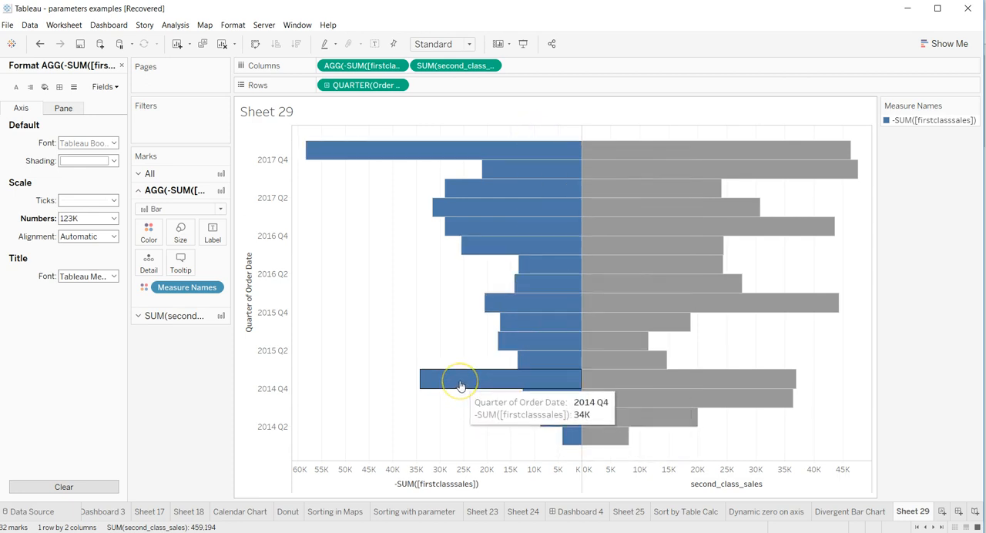
{"action": "mouse_move", "coordinate": [538, 246]}
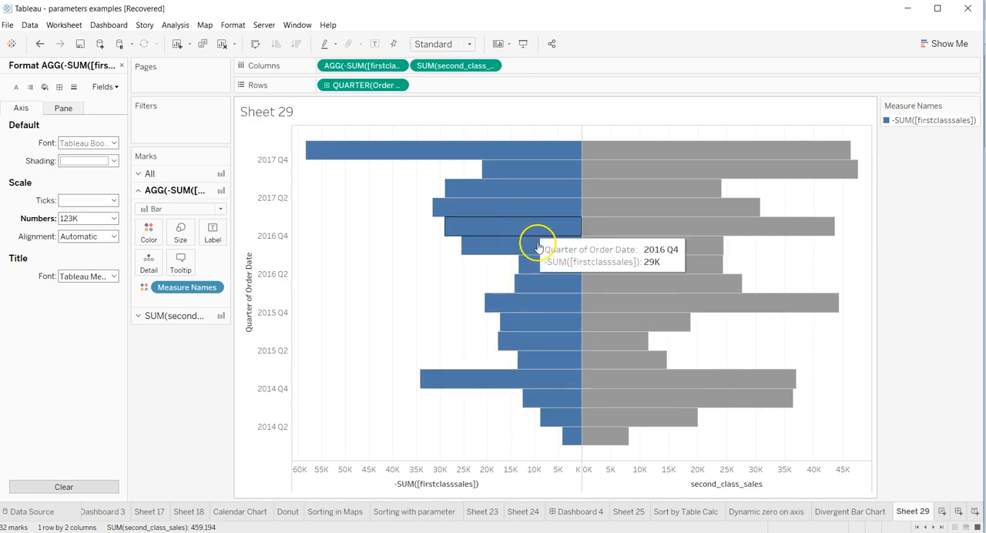
{"action": "mouse_move", "coordinate": [555, 378]}
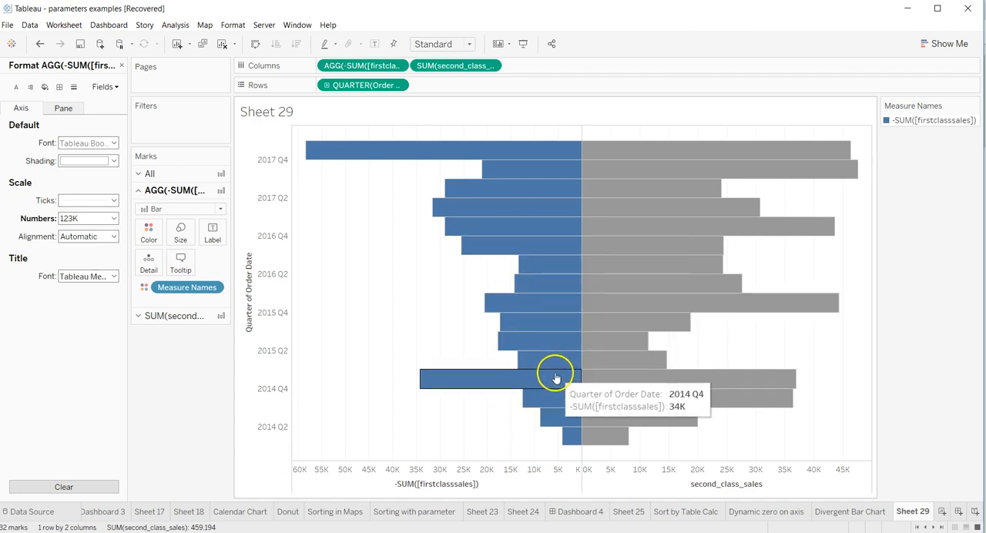
{"action": "mouse_move", "coordinate": [539, 362]}
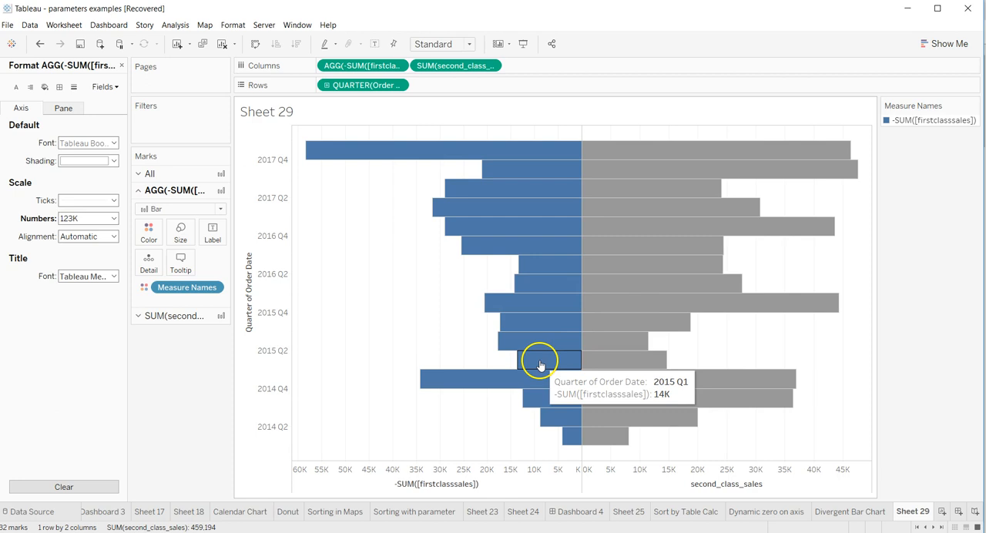